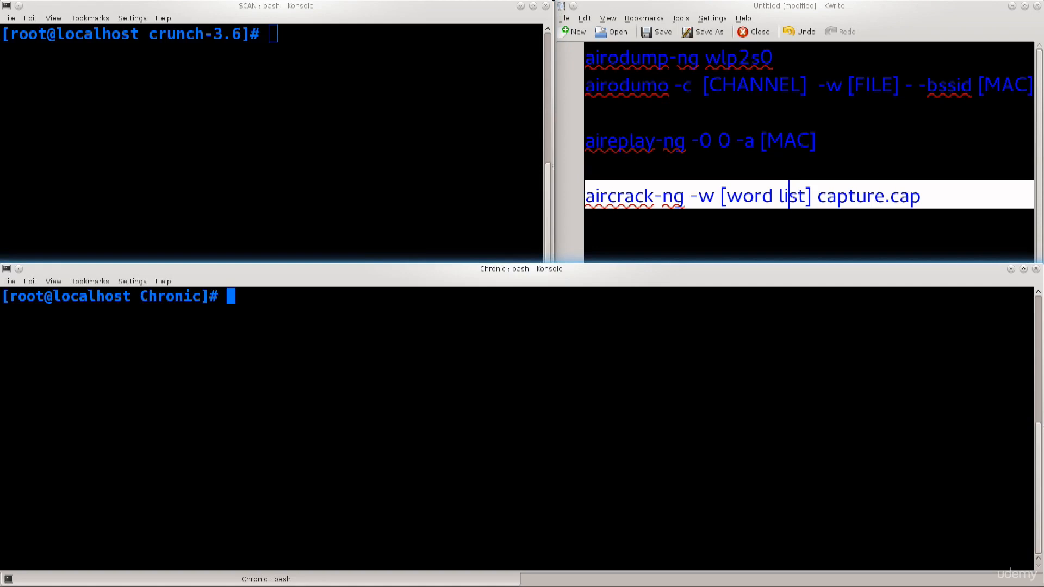
Run ifconfig and locate the wlp2s0 wireless interface in the listing
type("if")
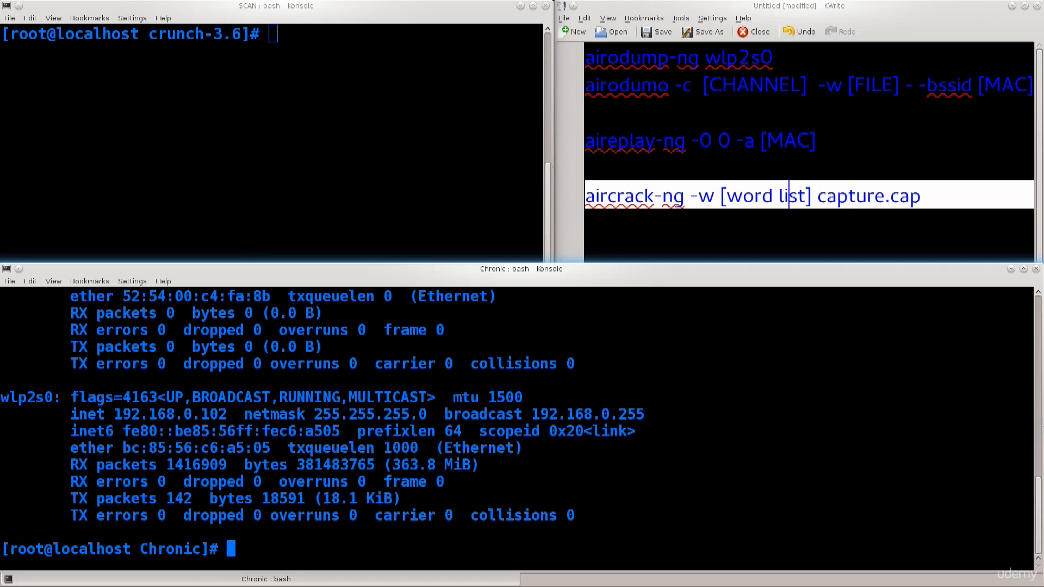
double_click(19, 398)
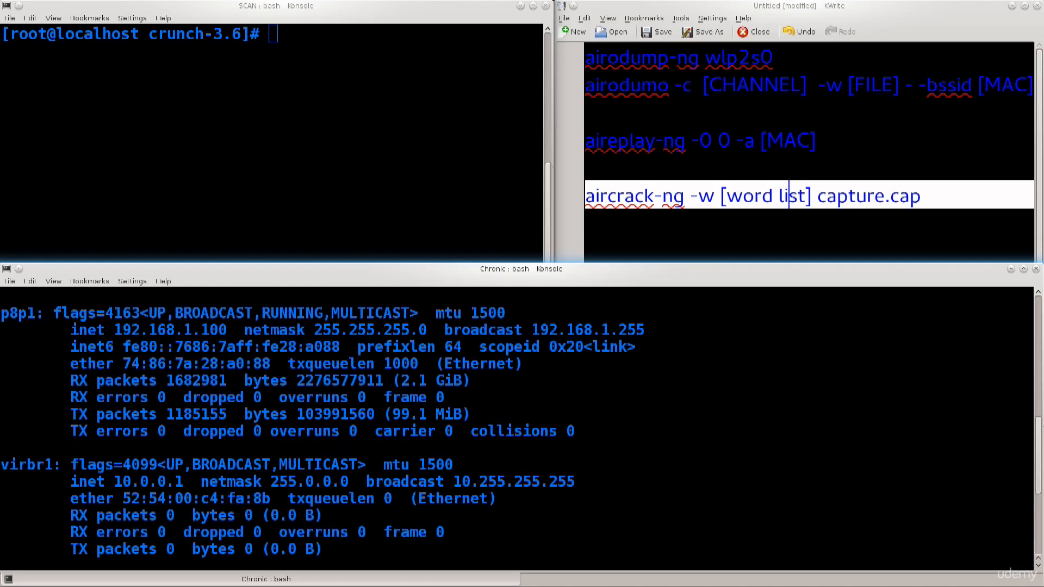
double_click(18, 313)
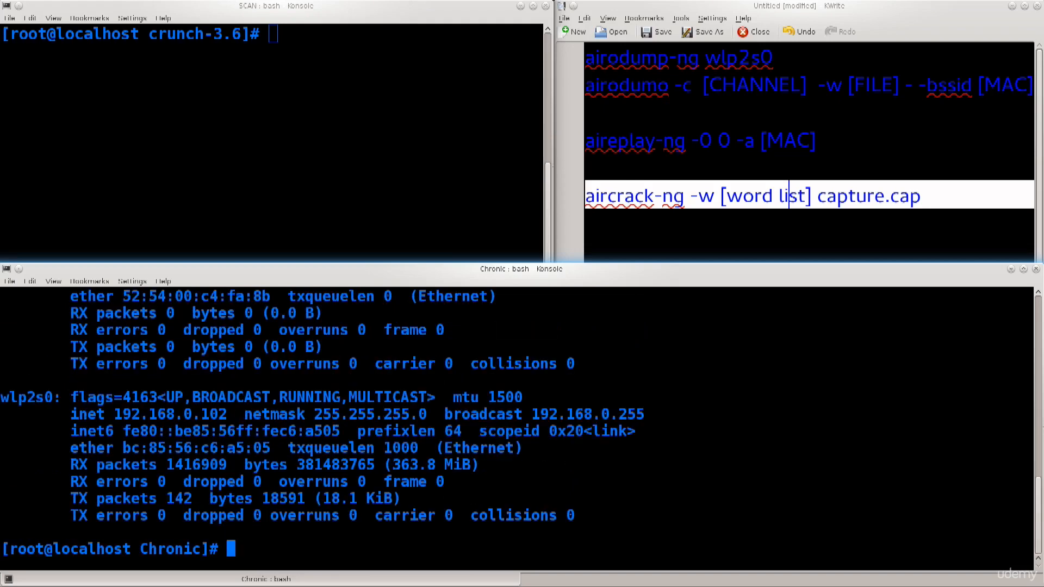
double_click(31, 397)
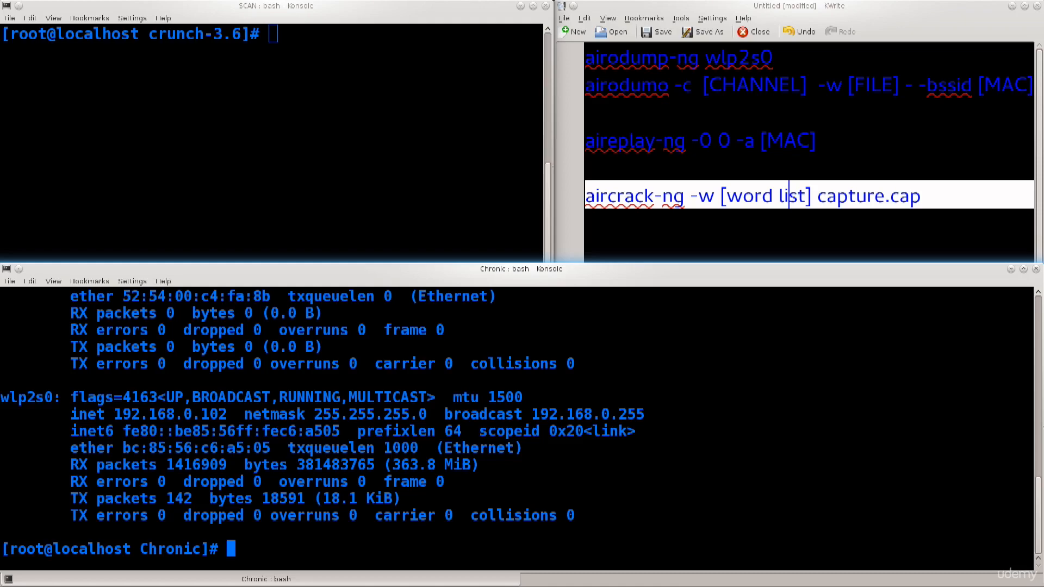
Take the interface down with 'ifconfig wlp2s0 down'
type("i")
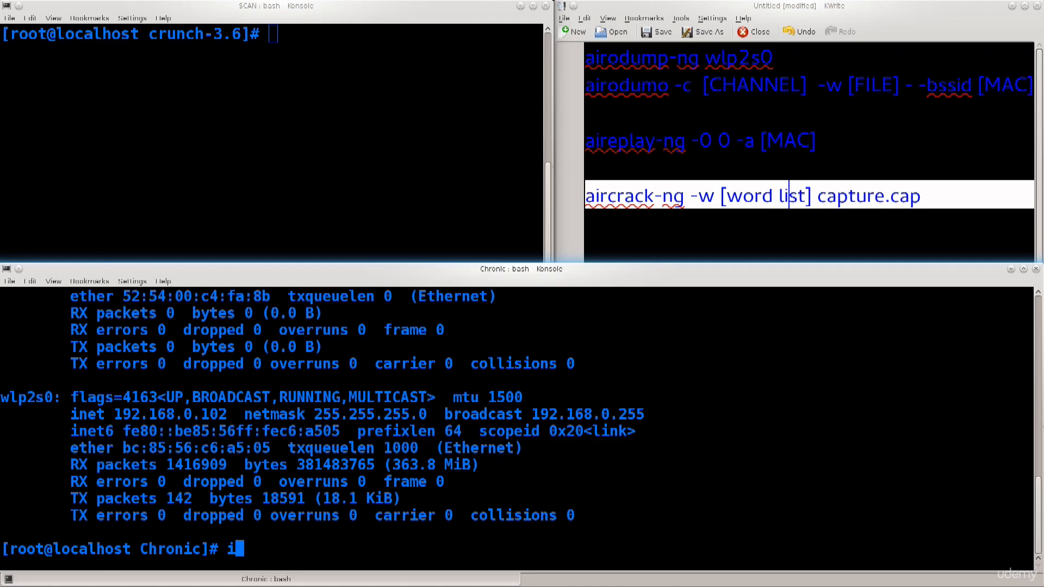
type("fconfig wlp2")
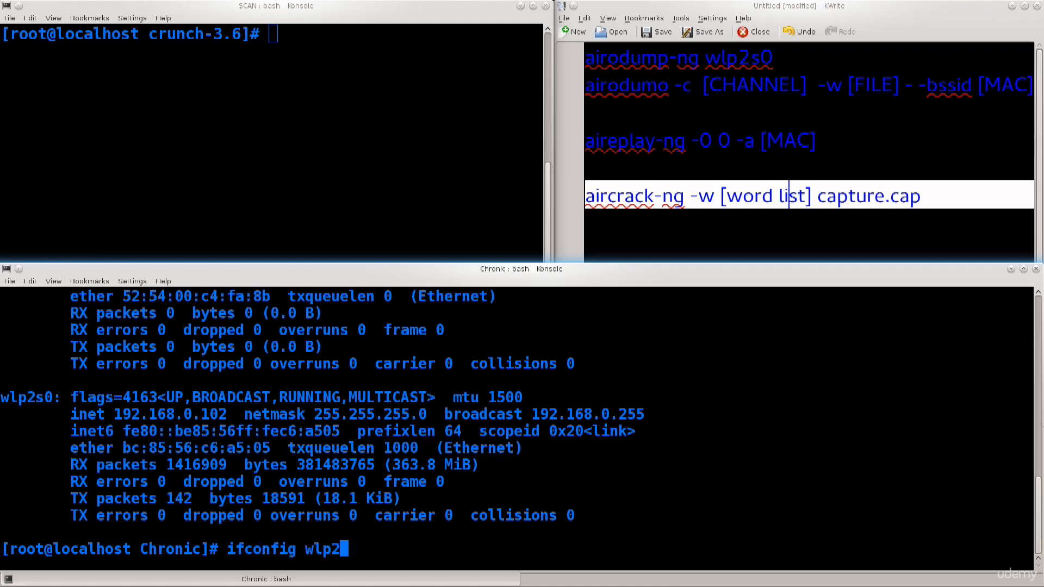
type("s0")
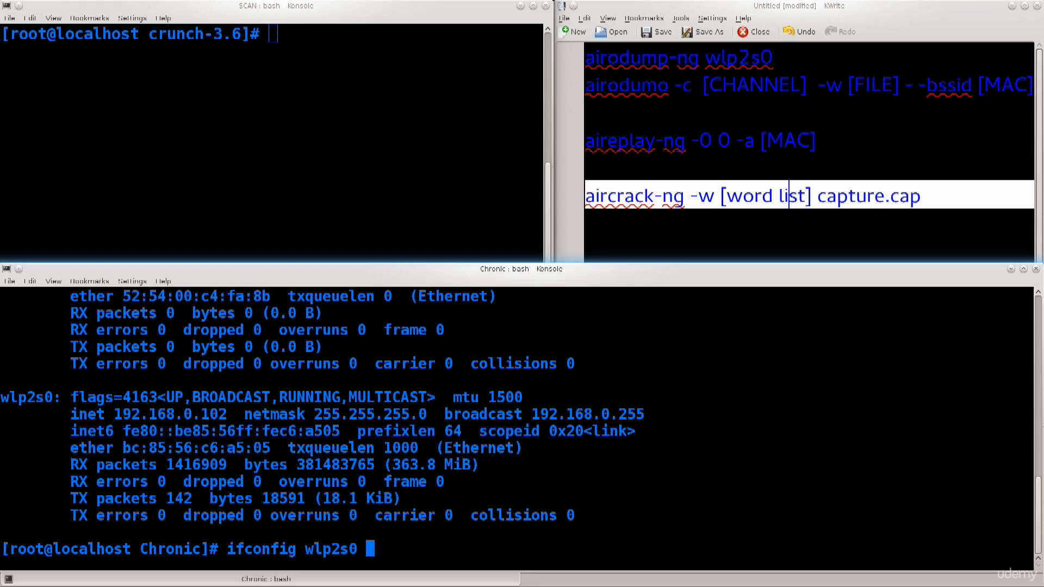
type("down")
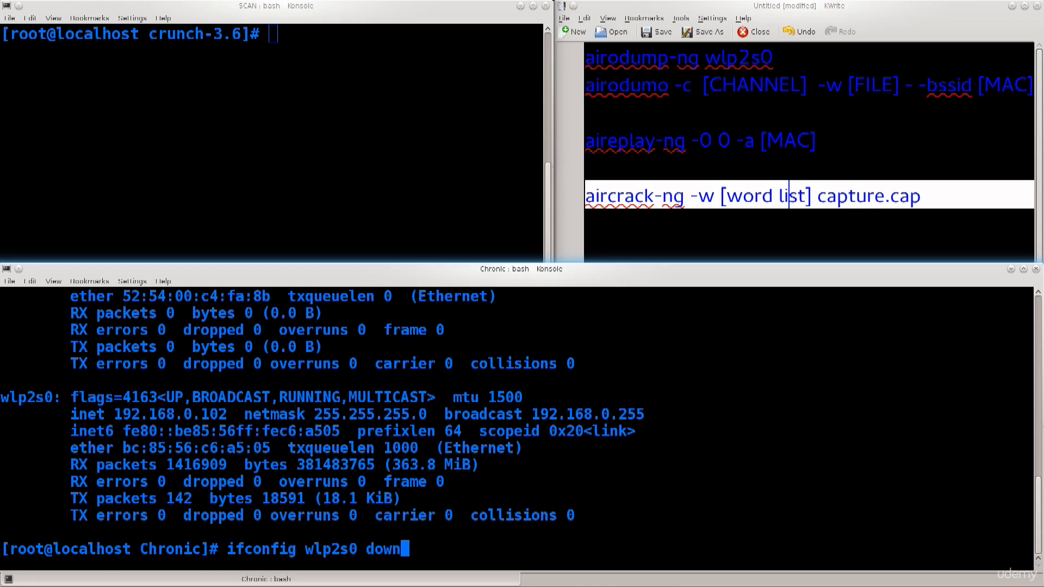
key("Return")
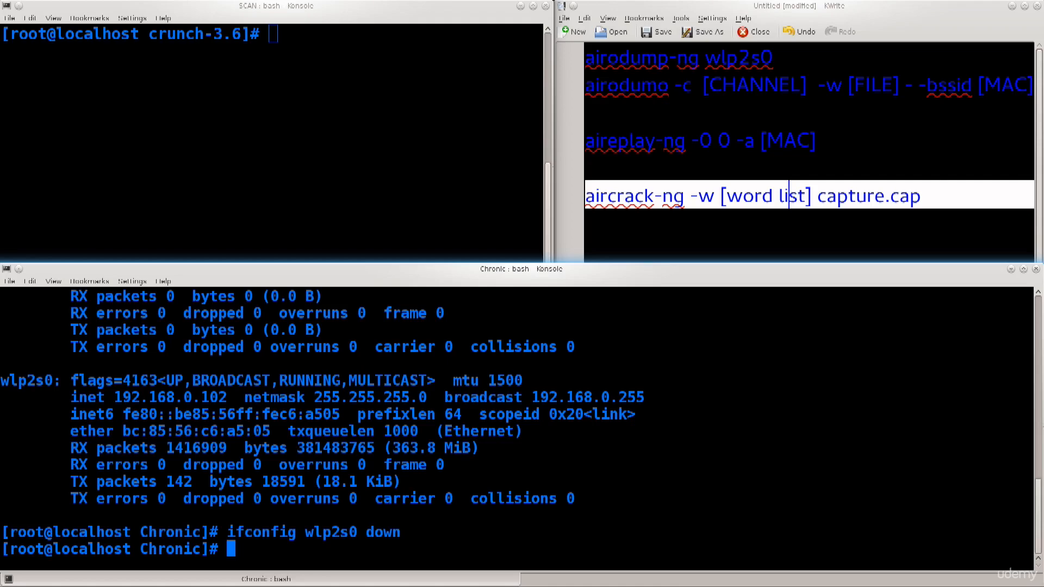
Switch wlp2s0 to monitor mode with 'iwconfig wlp2s0 mode monitor' and start bringing it back up
type("iw")
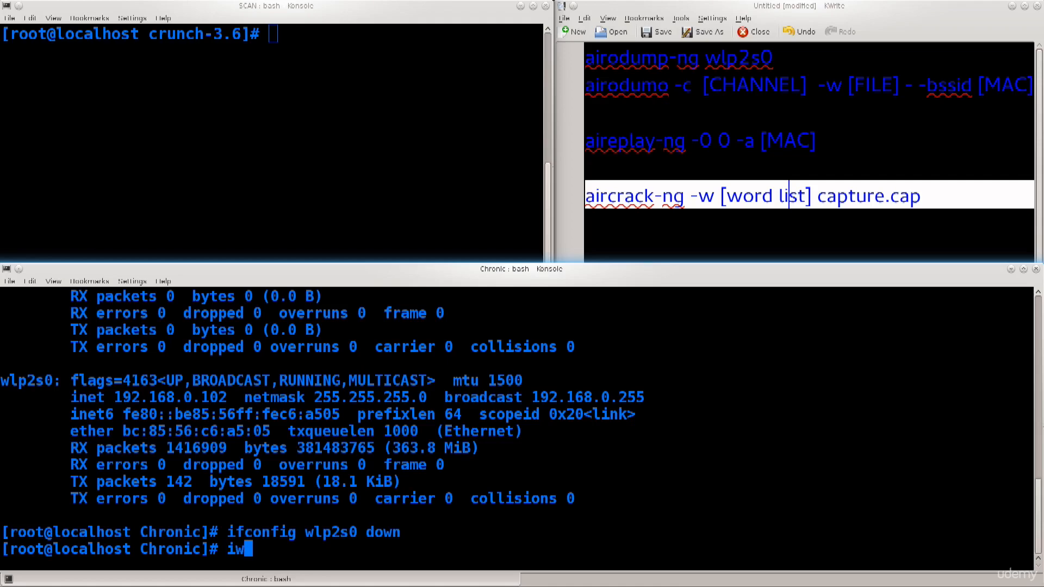
type("config")
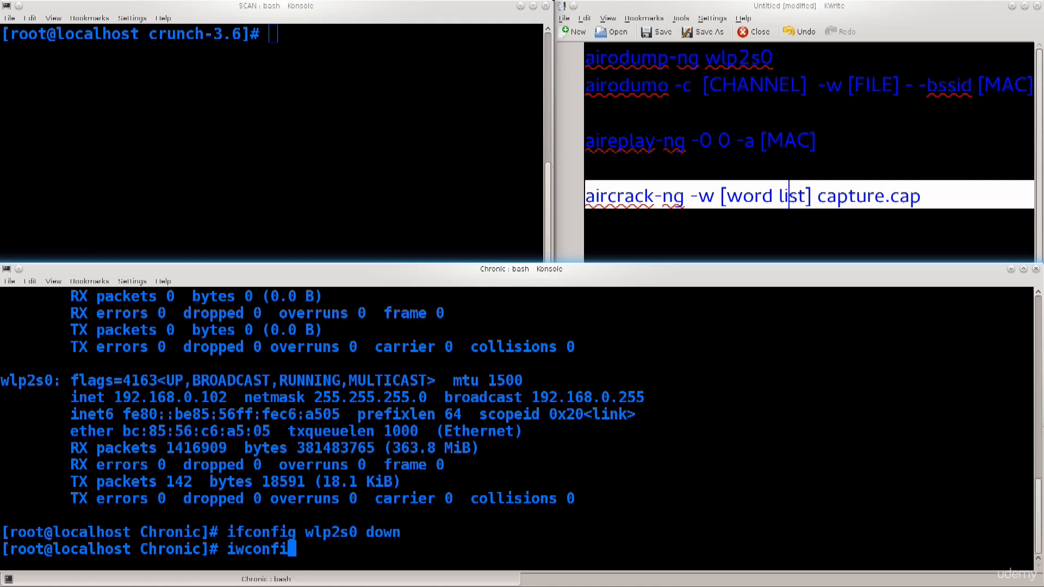
type("g wlp2s0")
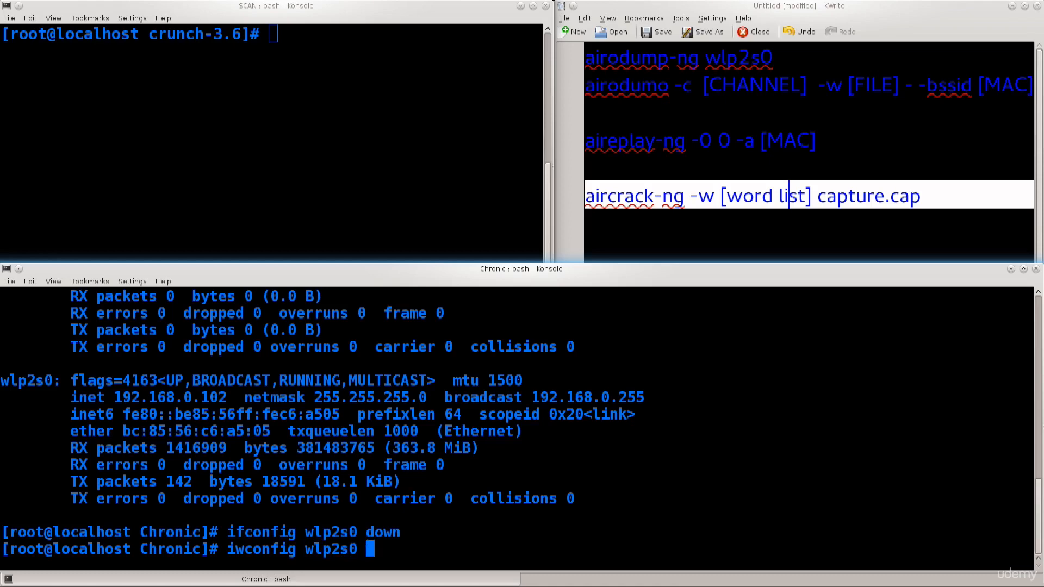
type("mode mon")
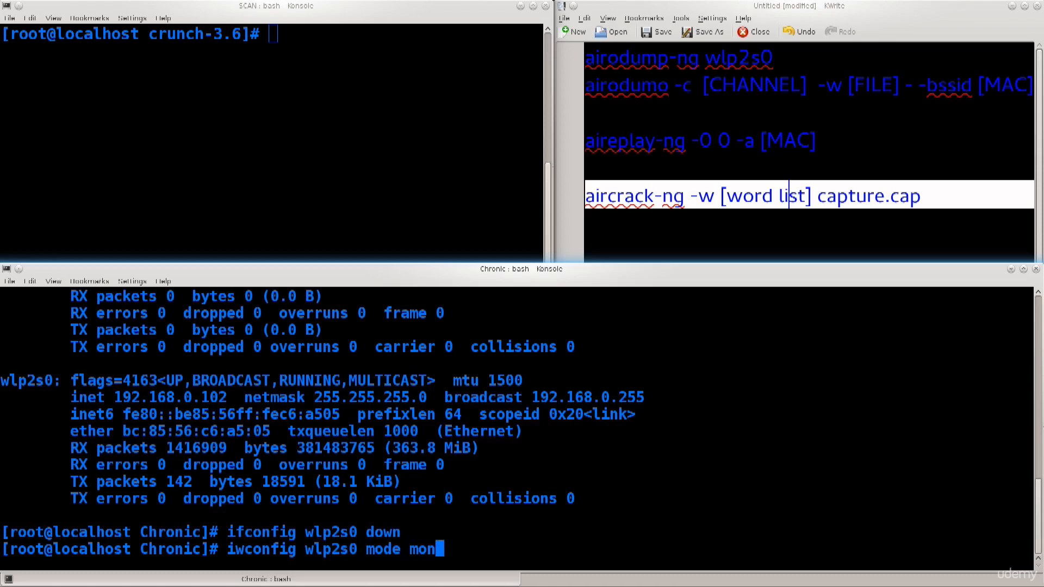
type("i")
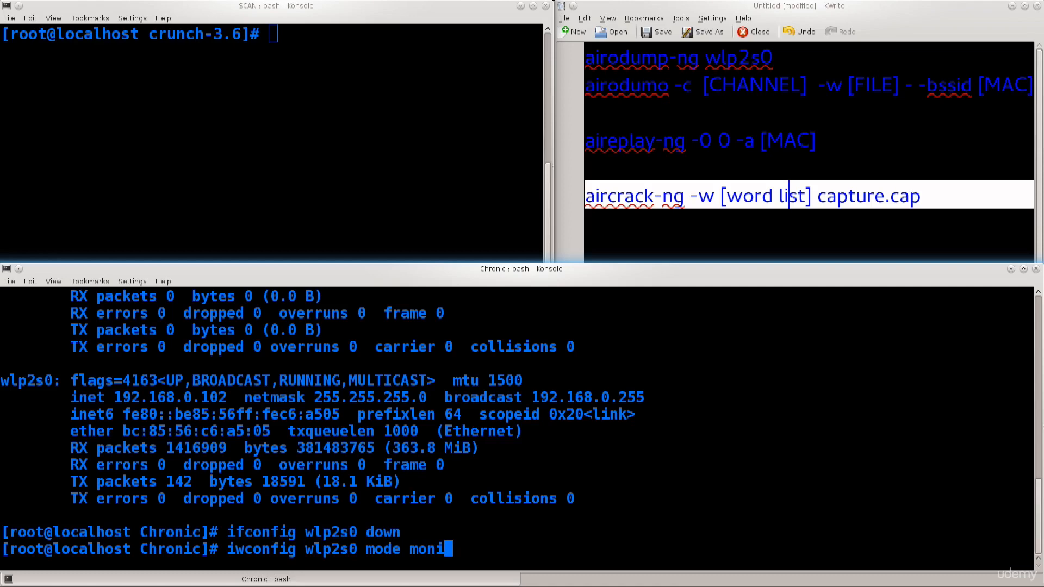
key("Return")
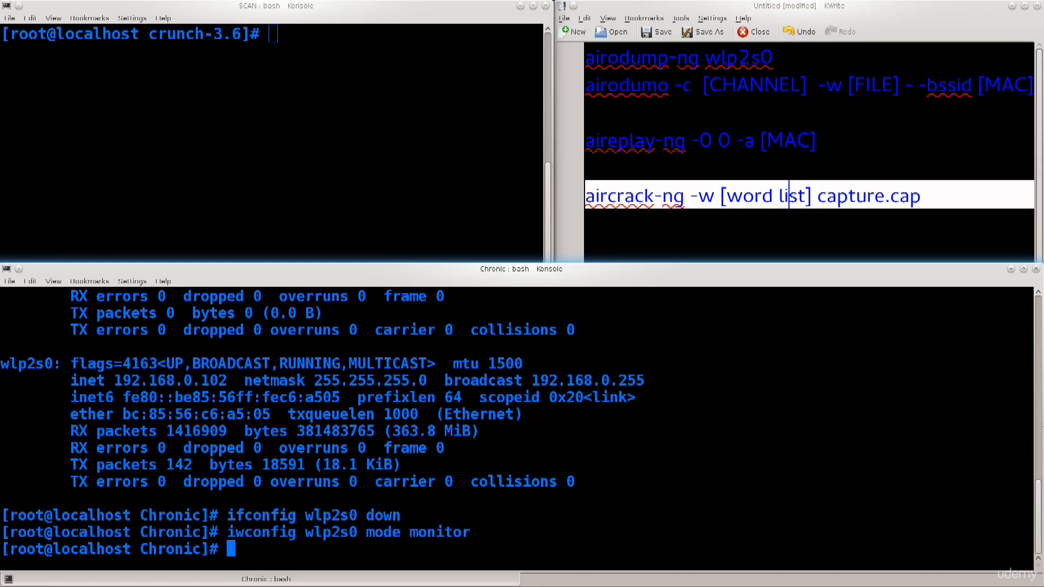
type("ifconfig wlp2s0 up")
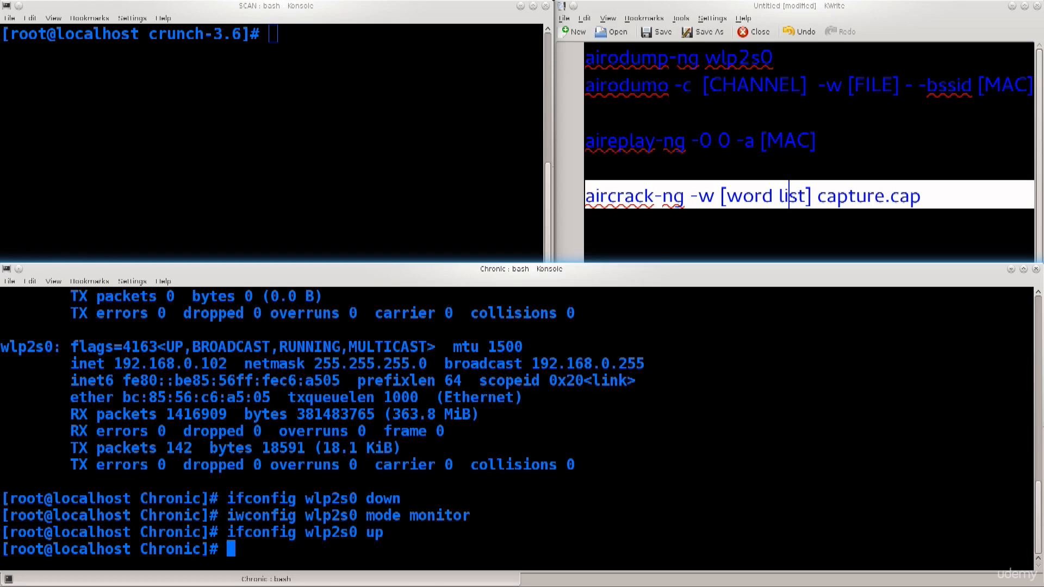
double_click(439, 514)
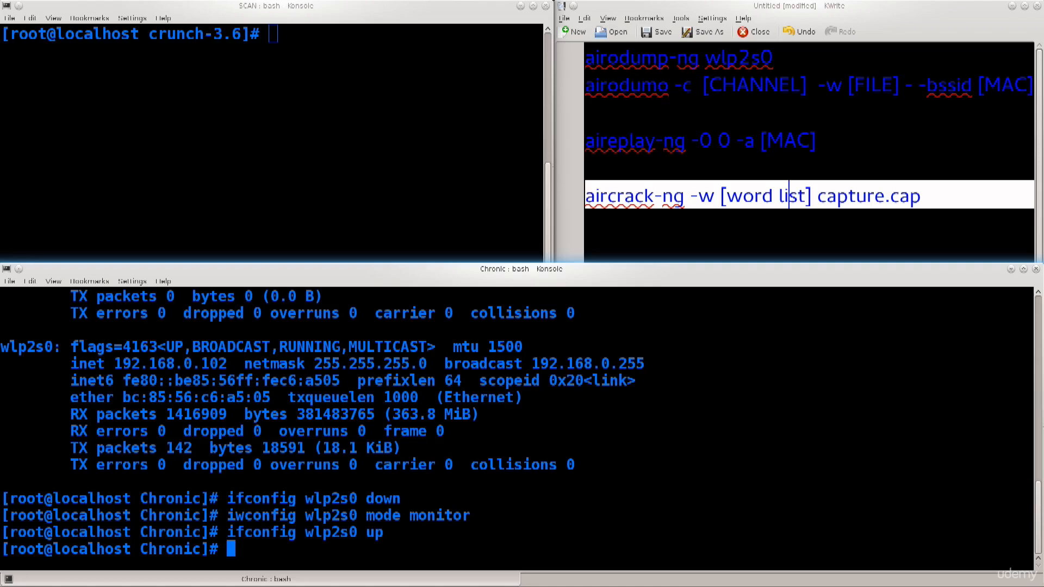
Clear the bottom terminal back to a fresh root prompt
type("cle")
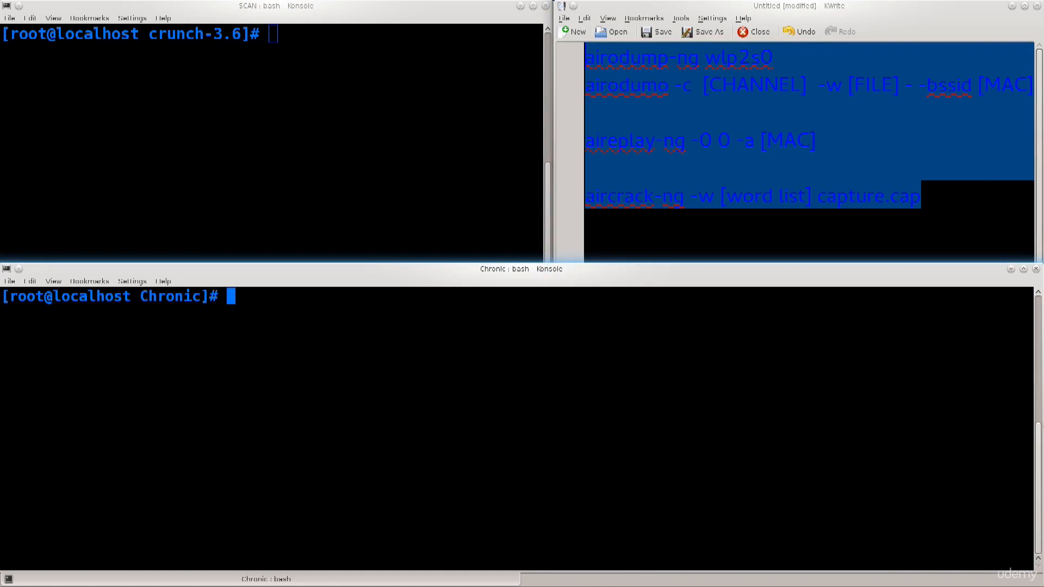
Run 'airmon-ng check wlp2s0' to list processes that could interfere with capture
type("airmon-")
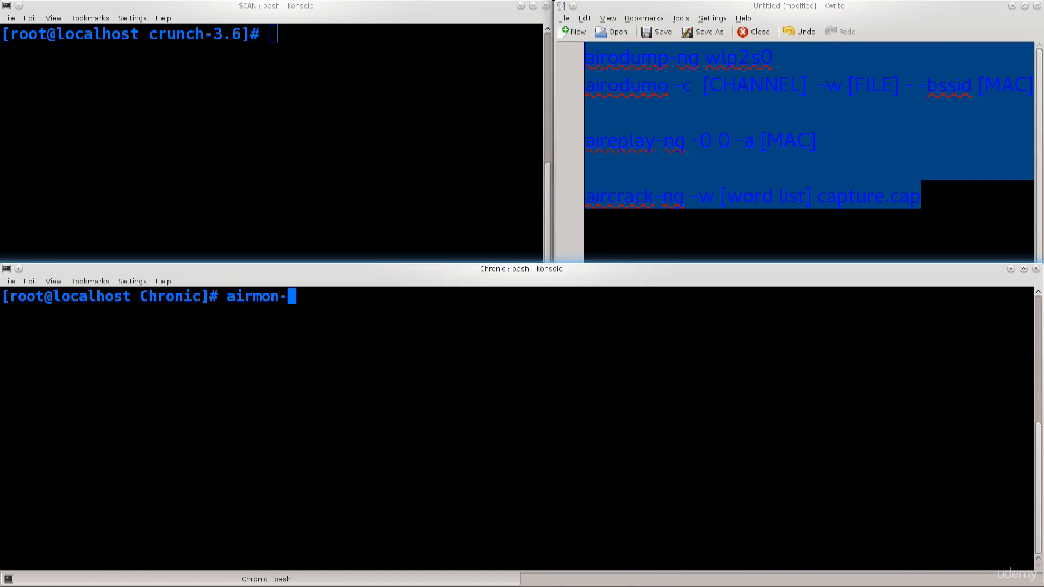
type("ng wl")
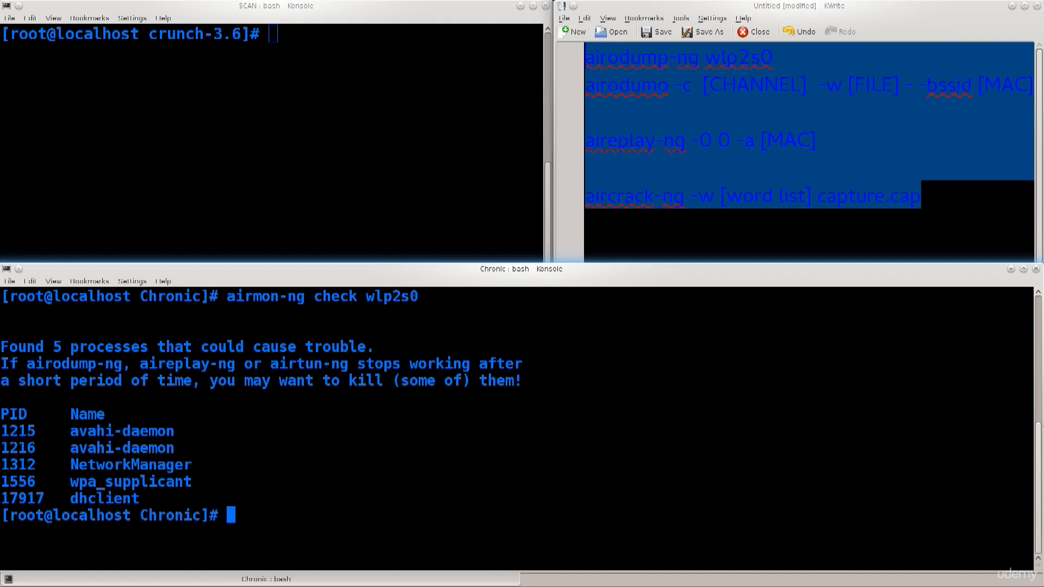
Kill the NetworkManager (1312) and dhclient (17917) processes and recheck wlp2s0
type("kill")
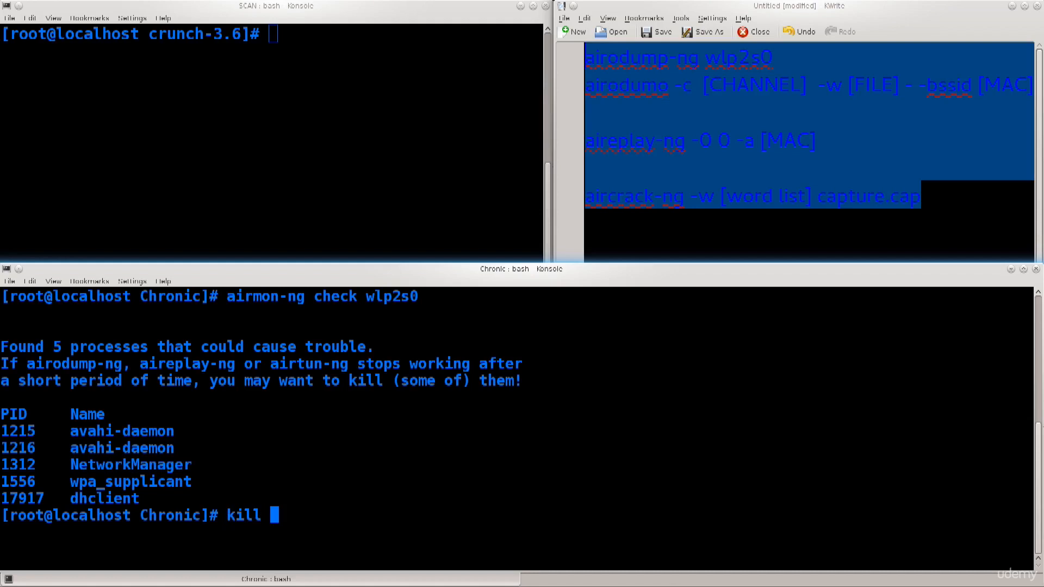
double_click(18, 464)
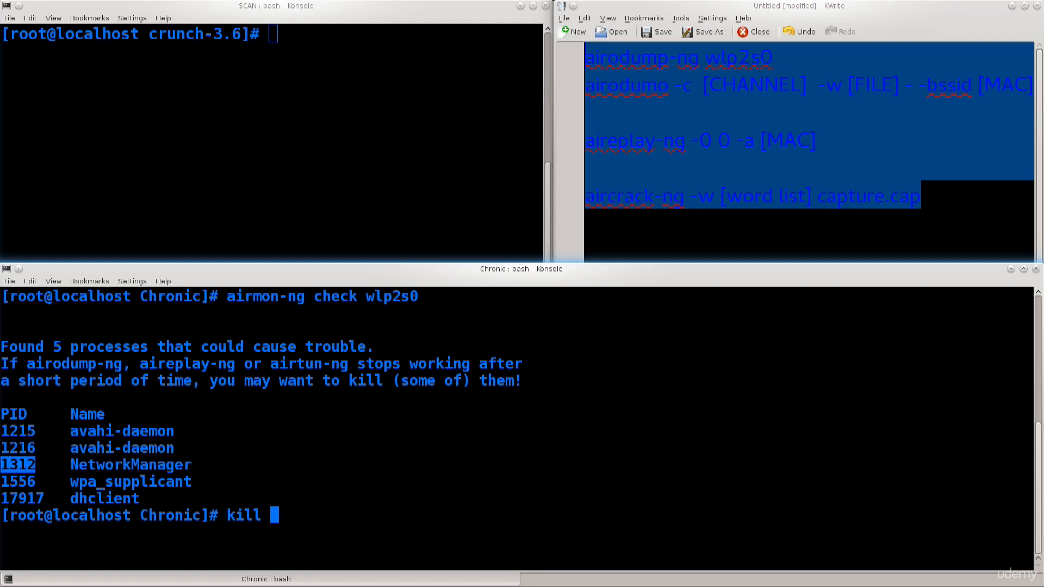
right_click(392, 414)
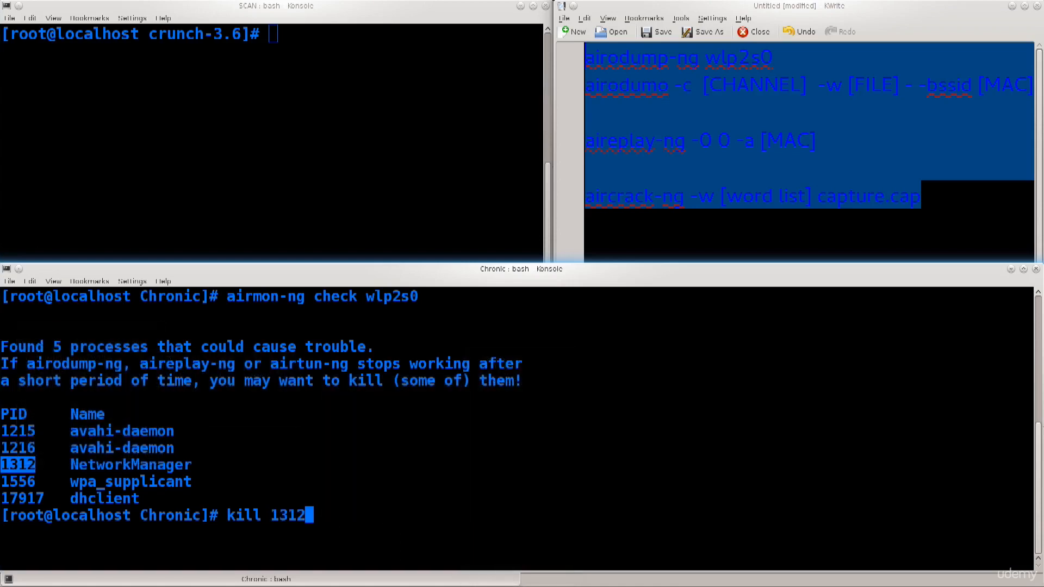
type("airmon-ng check wlp2s0")
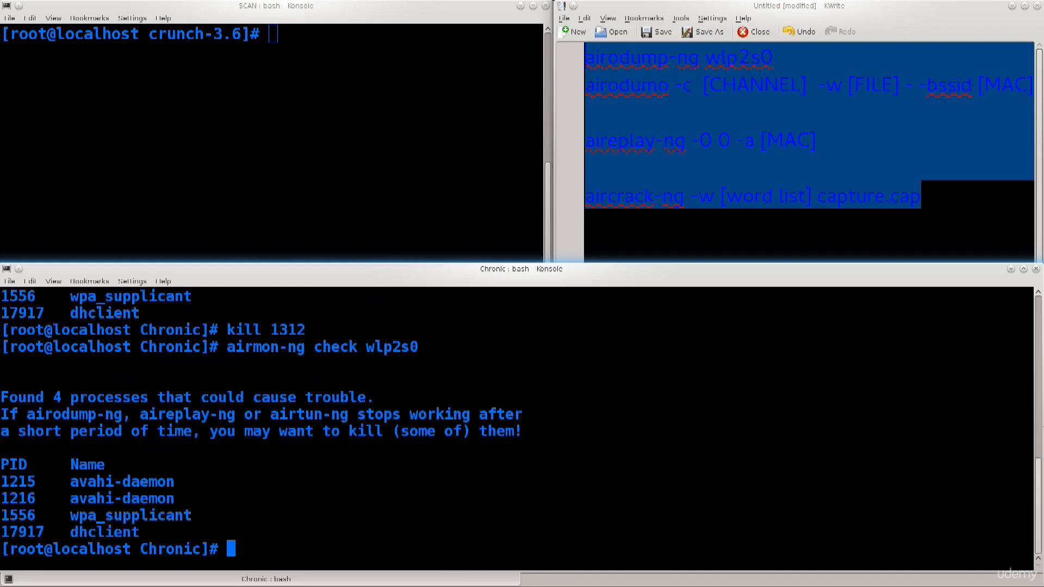
right_click(19, 532)
type("kill")
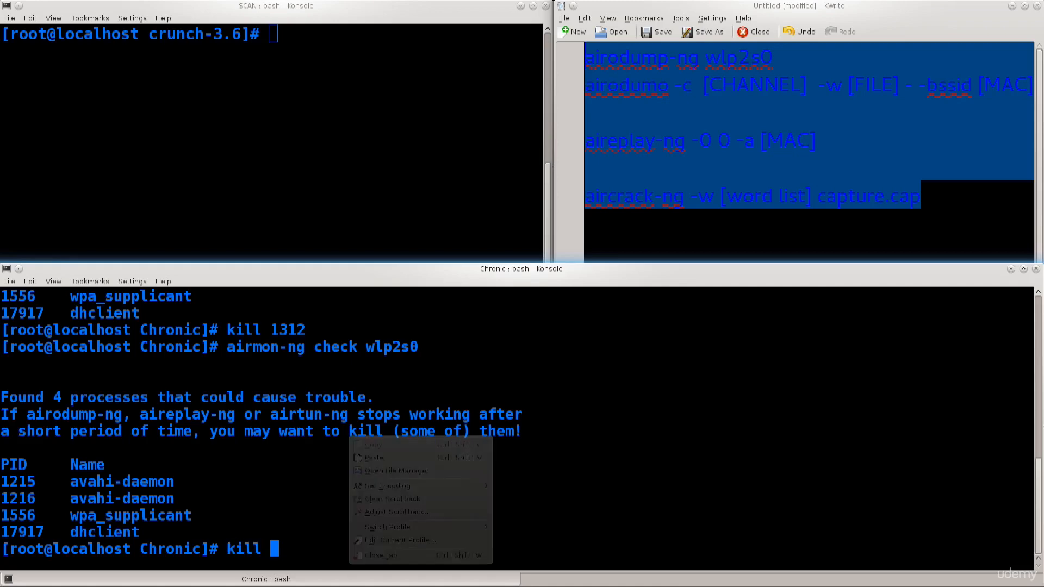
type("17917")
type("#")
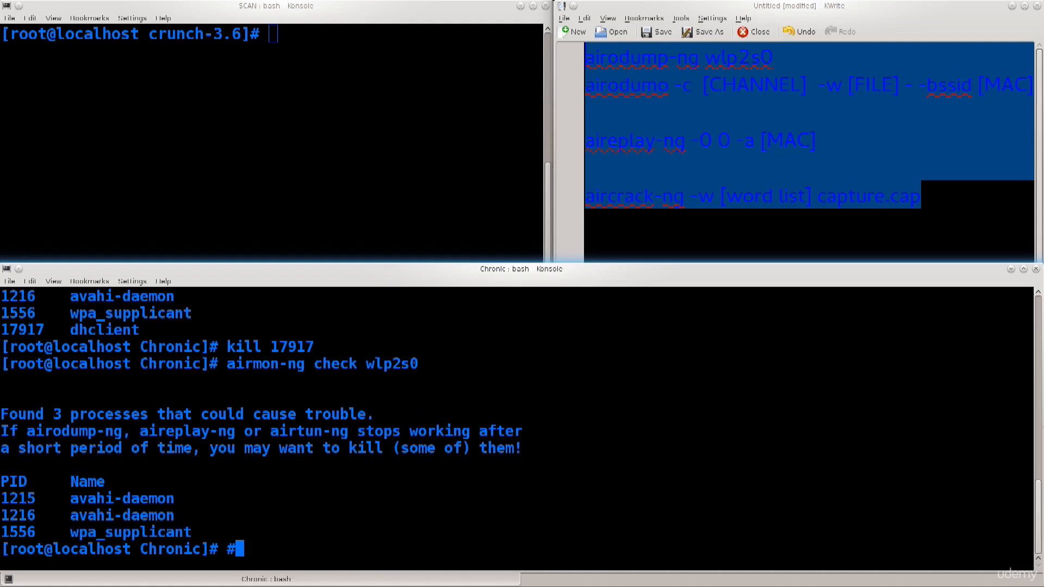
Kill processes 1556, 1215 and 1216, then rerun the airmon-ng interference check
type("kill")
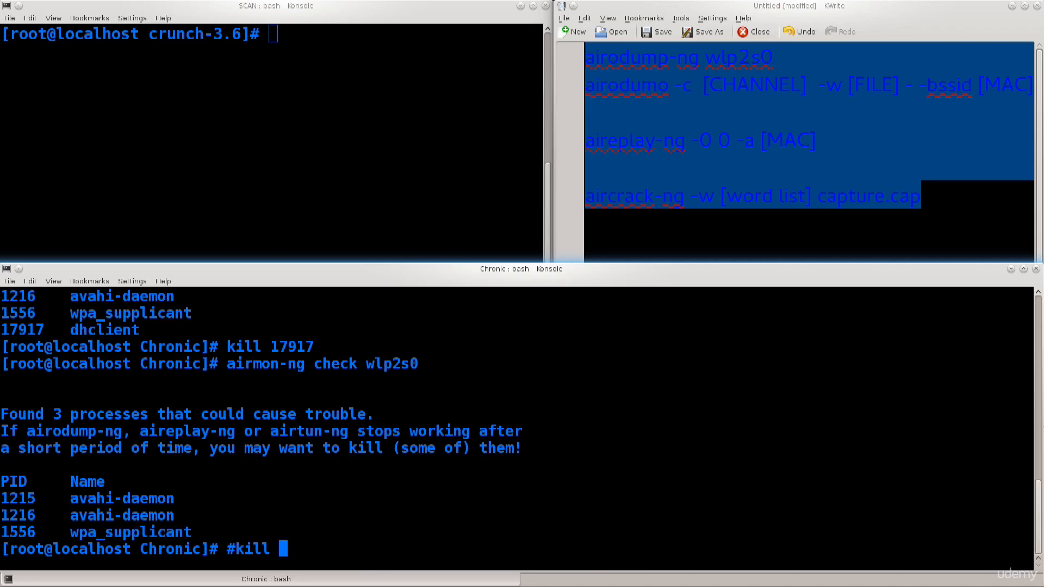
type("1556")
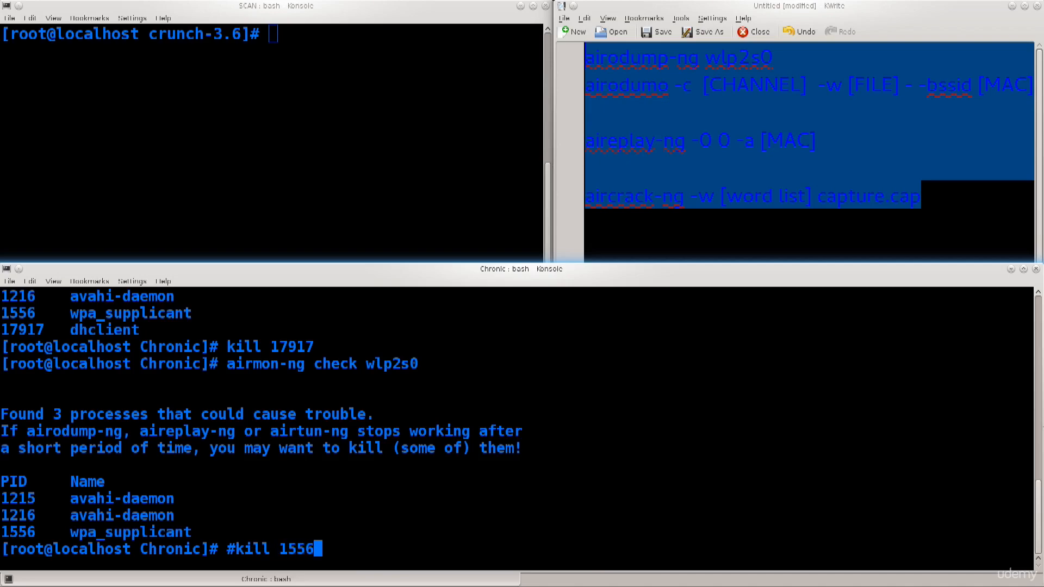
type("\" \"")
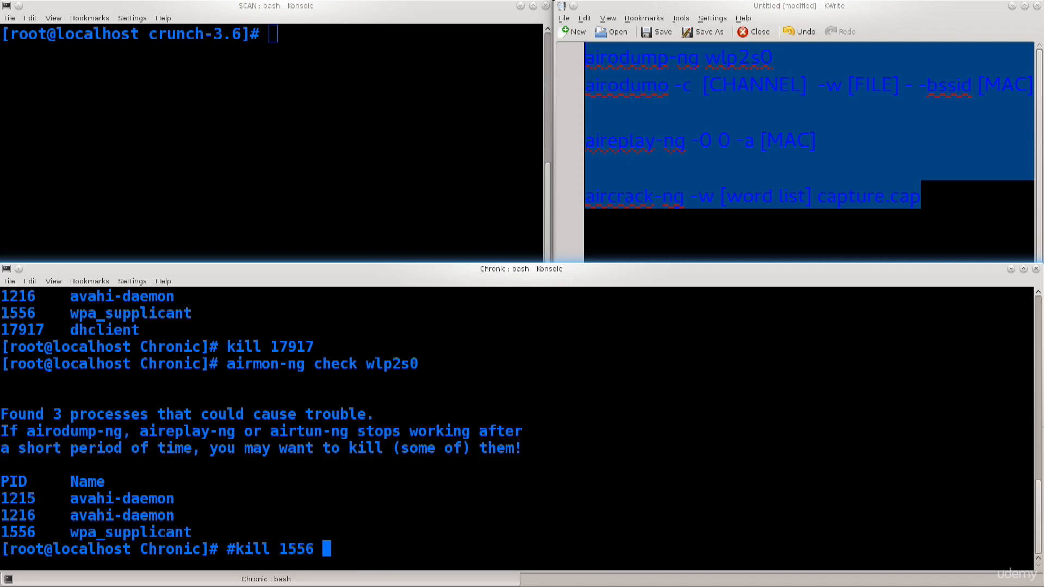
type("1215")
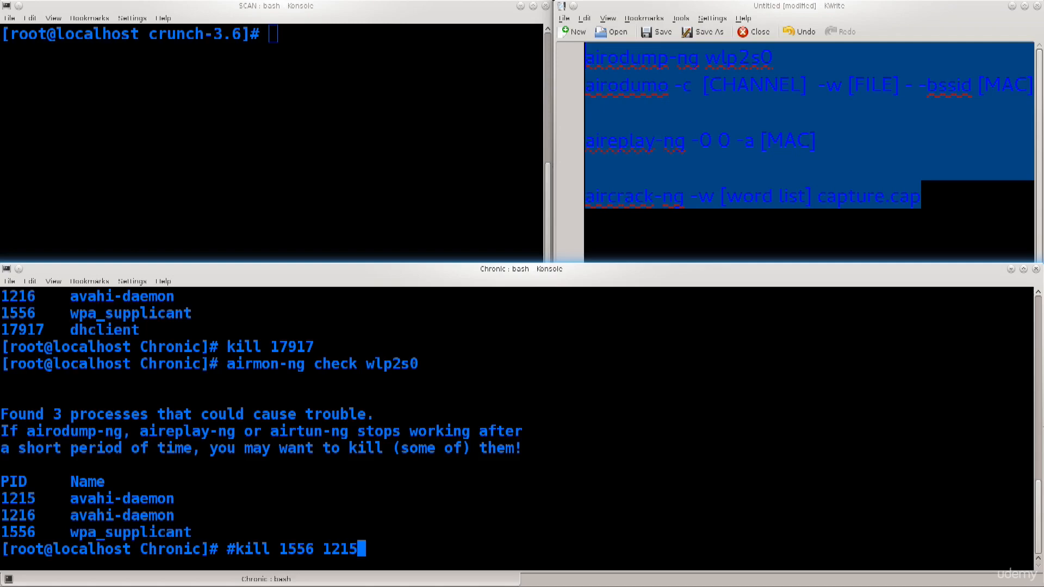
type("12")
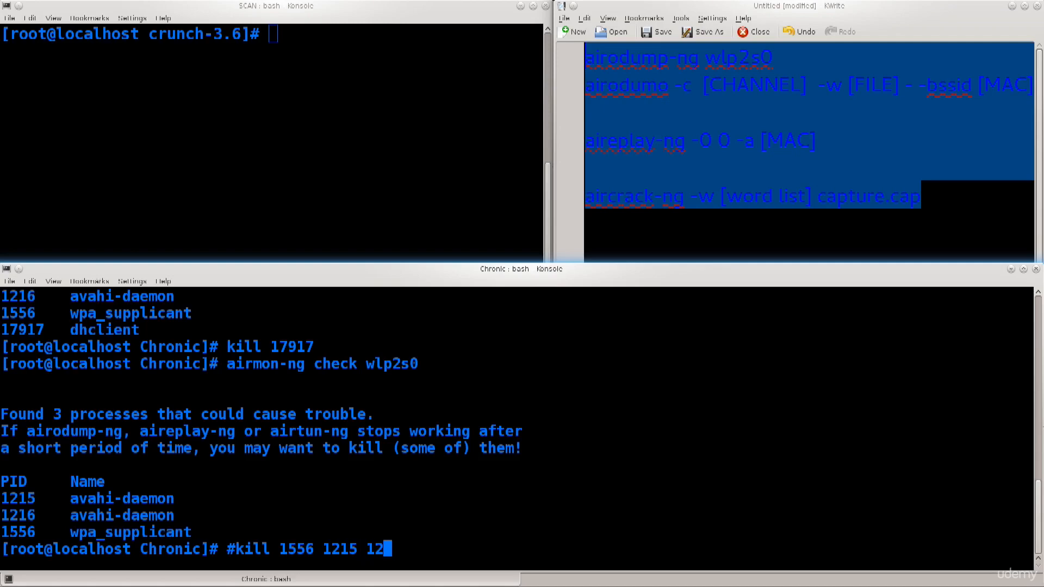
type("16")
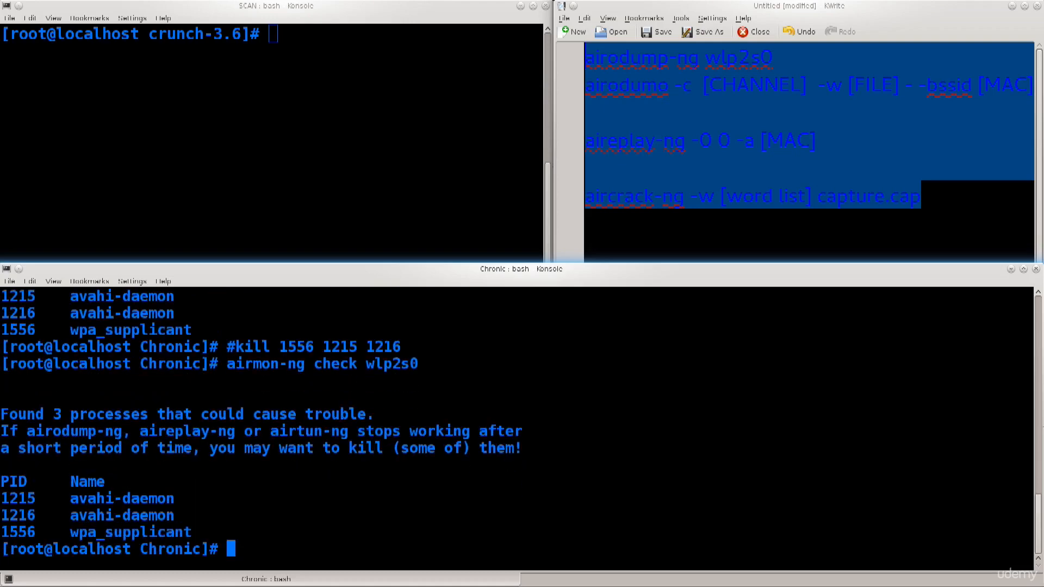
type("kill")
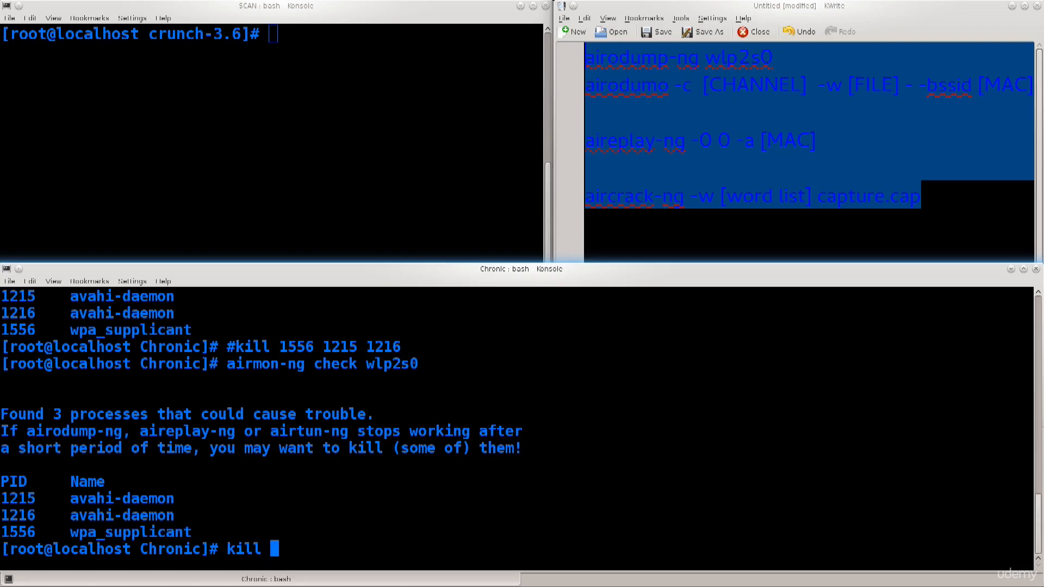
type("1556")
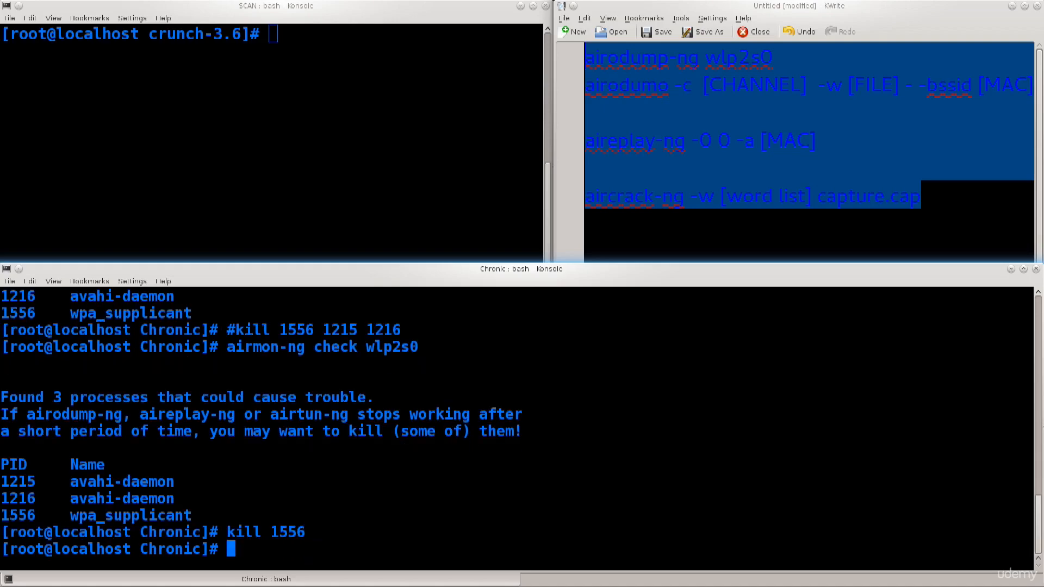
key("Return")
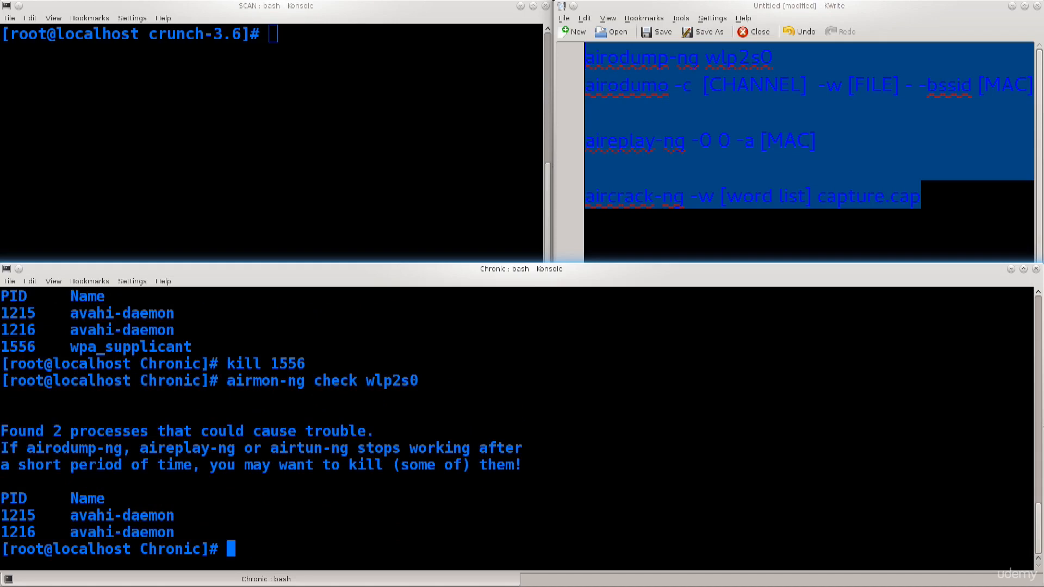
Kill the remaining avahi-daemon processes 1215 and 1216 and recheck wlp2s0
type("kill")
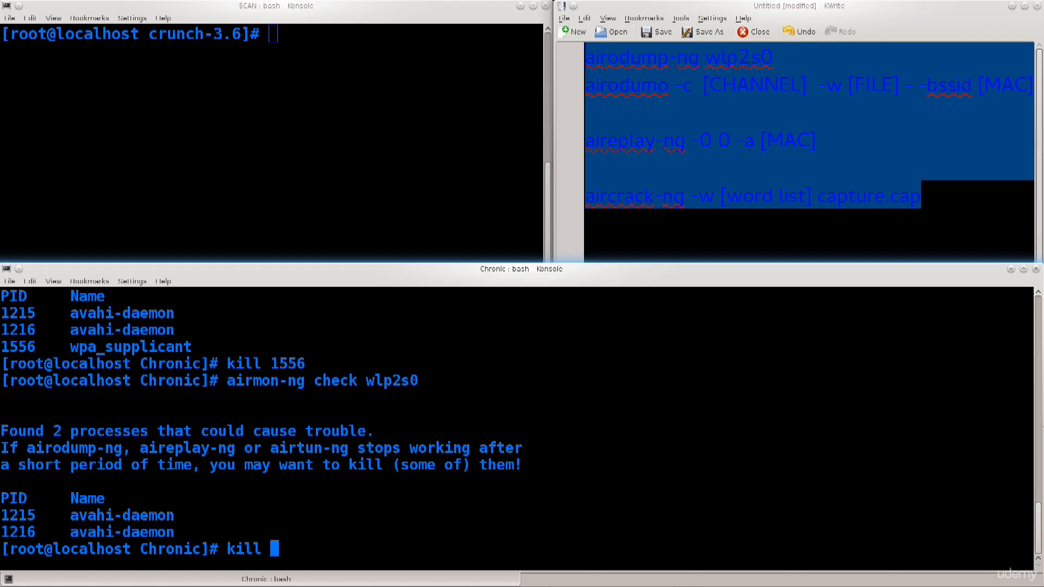
type("1215")
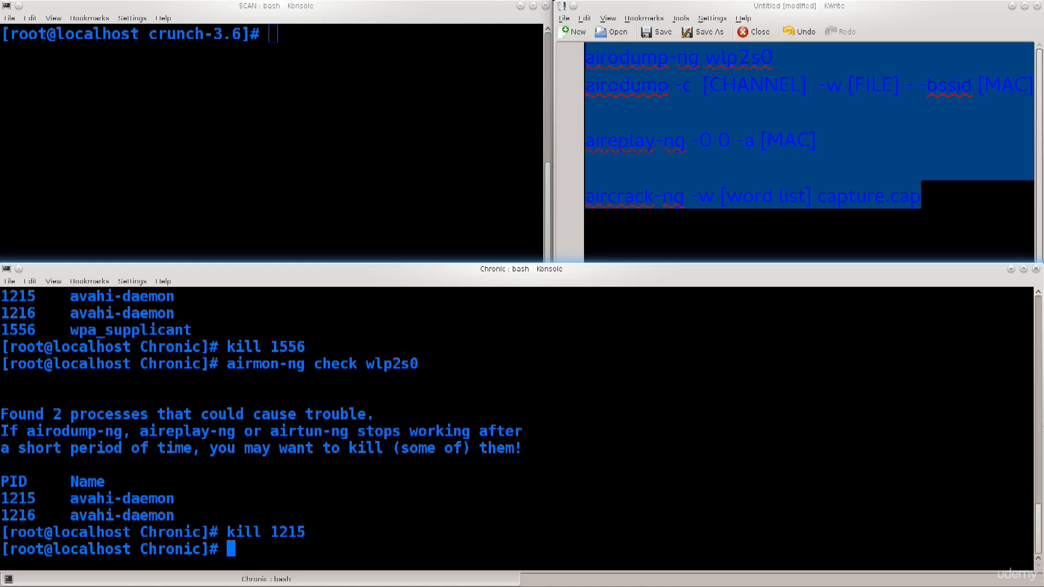
type("kill 121")
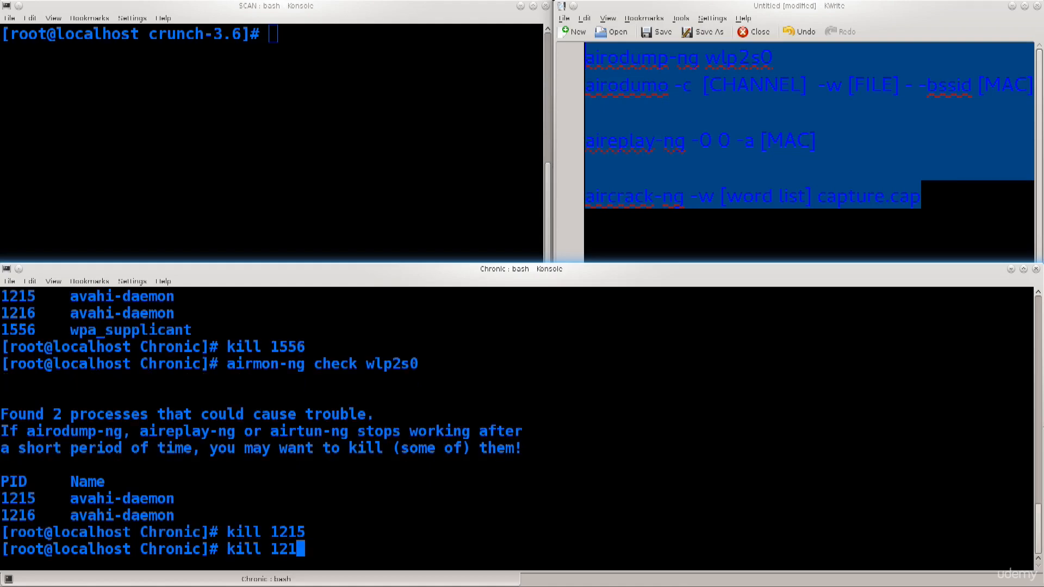
key("Return")
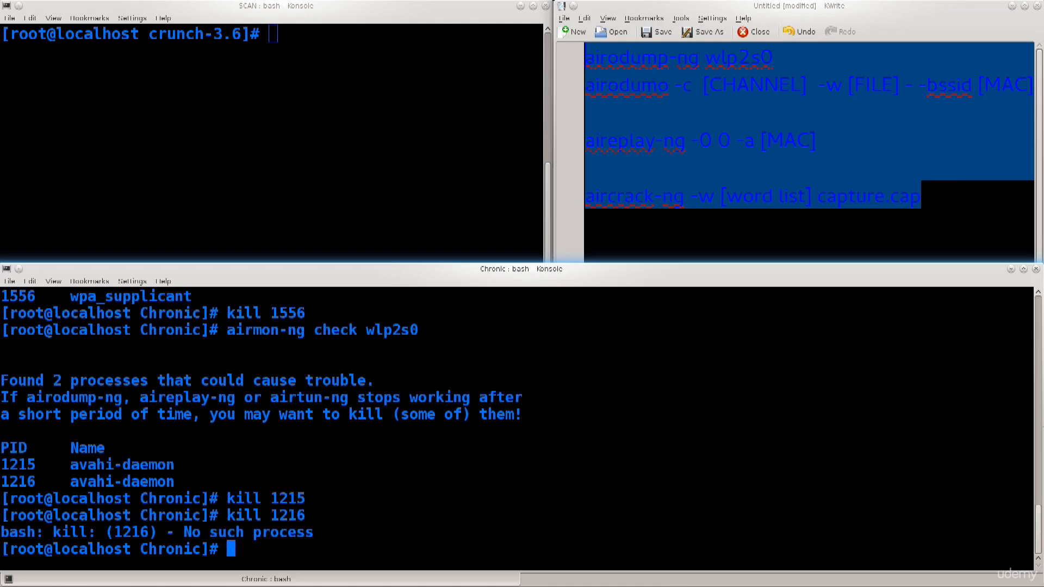
type("kill 1216")
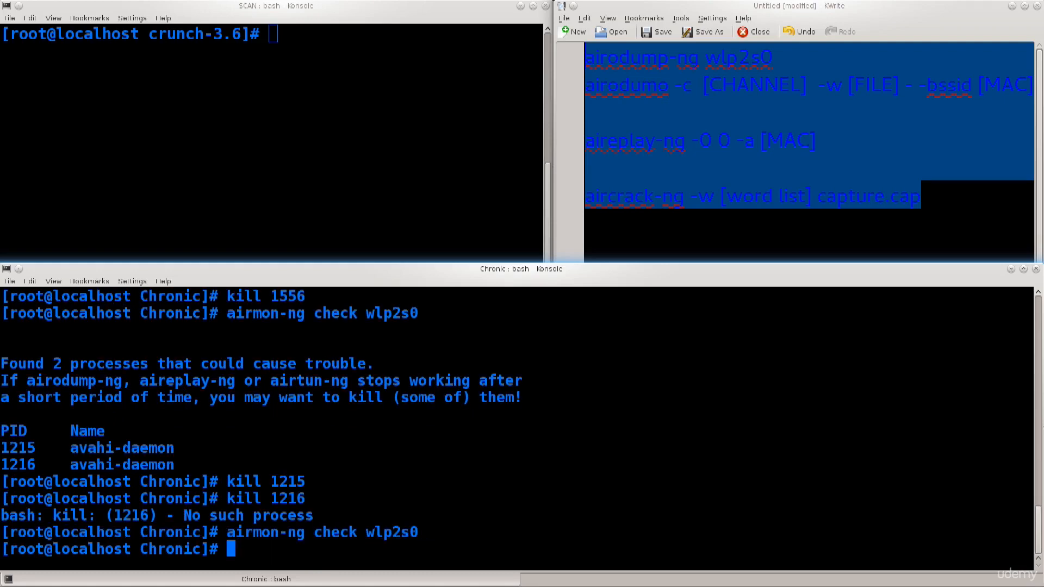
type("airmon-ng check wlp2s0")
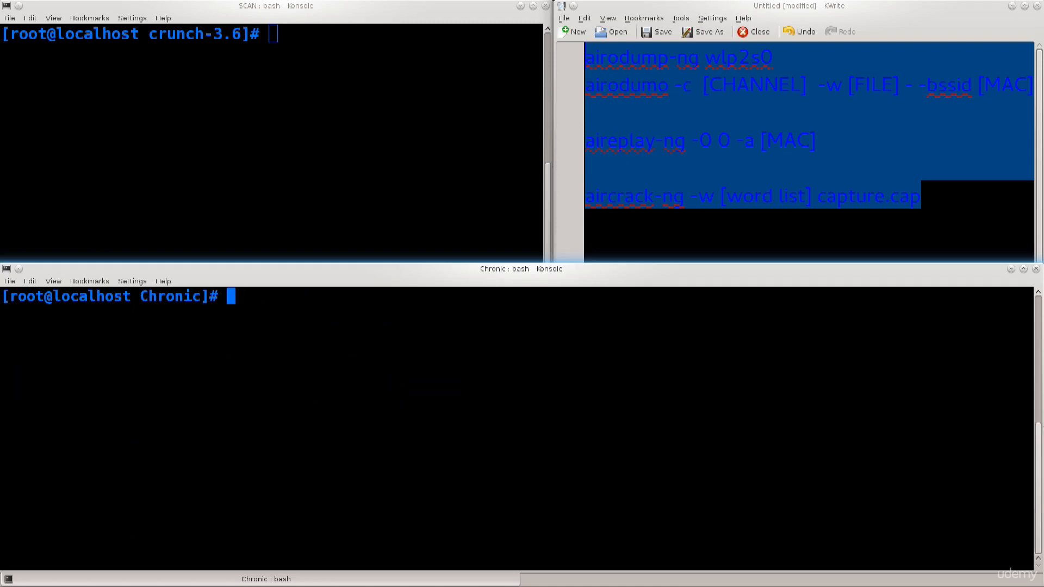
type("airmon-ng check wlp2s0")
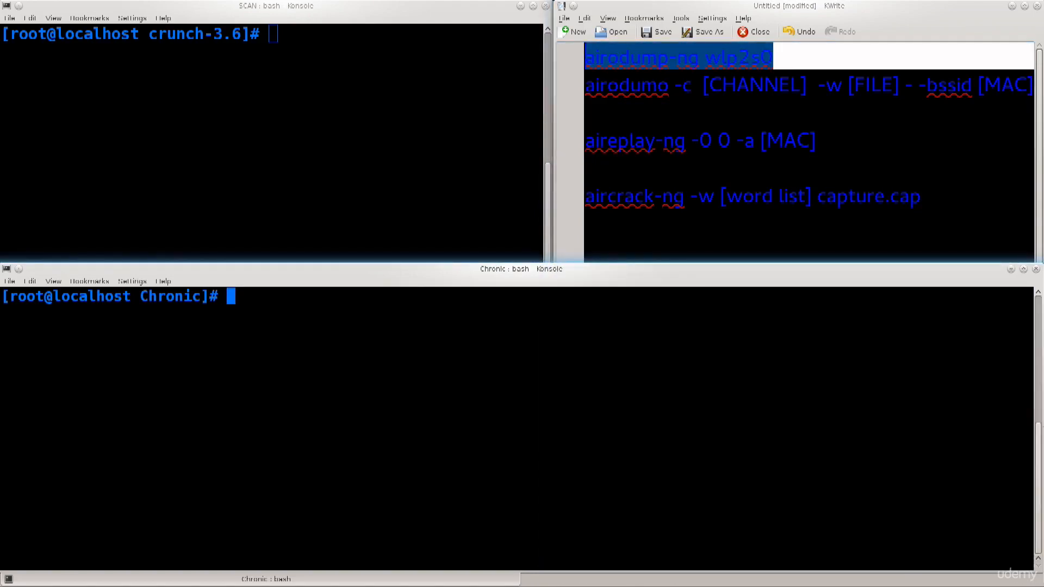
Run 'airmon-ng wlp2s0' without an action, get the usage message, and start correcting the command
type("airmon-ng")
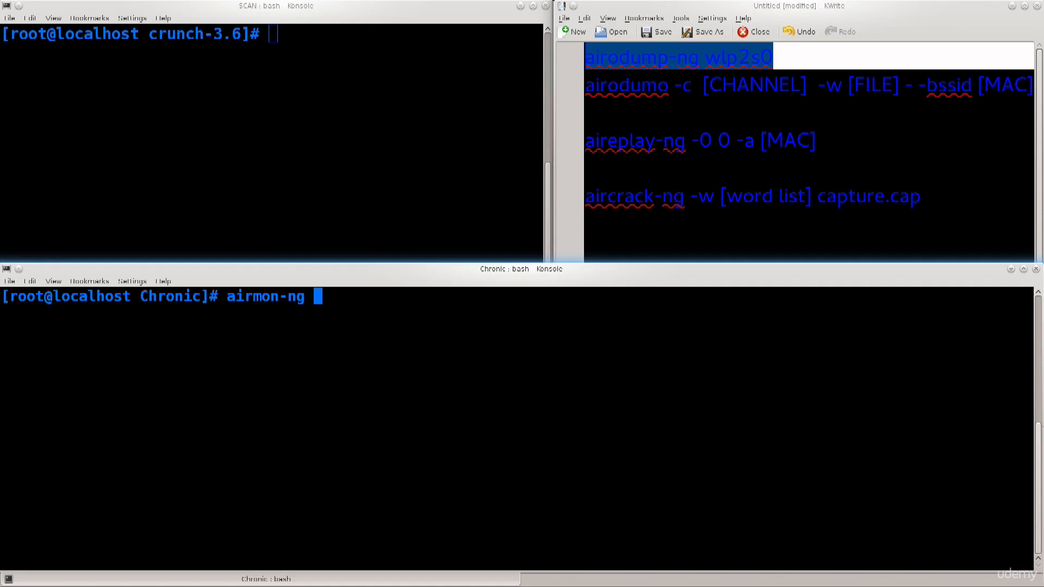
type("wlp2s0")
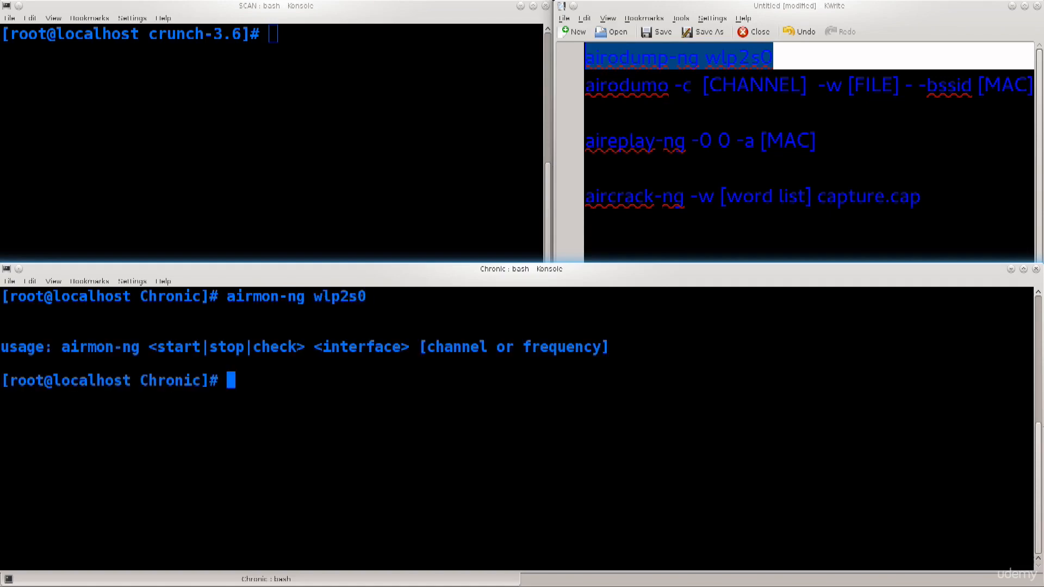
type("airmon-ng wlp2s0")
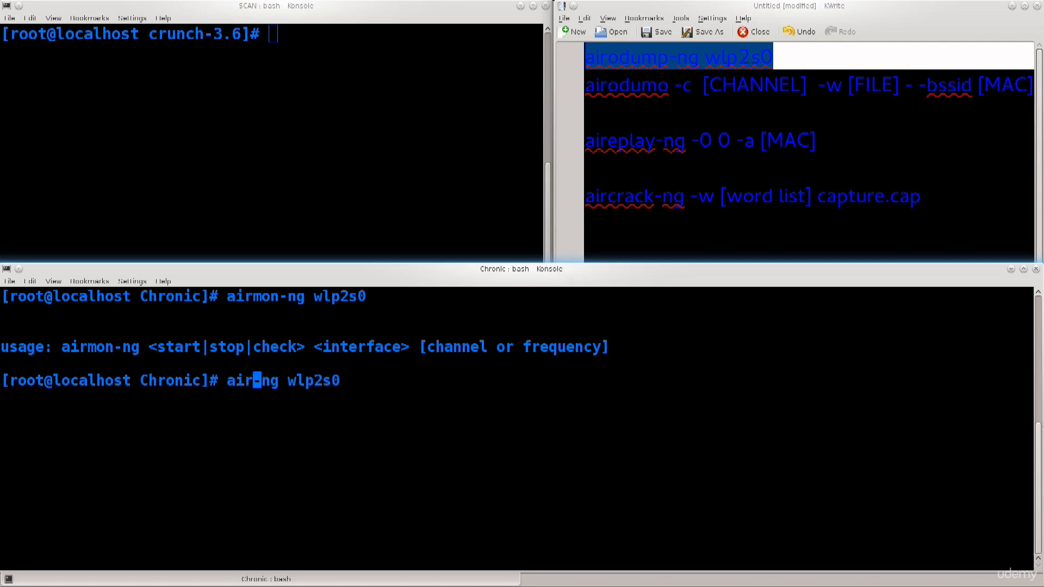
key("BackSpace")
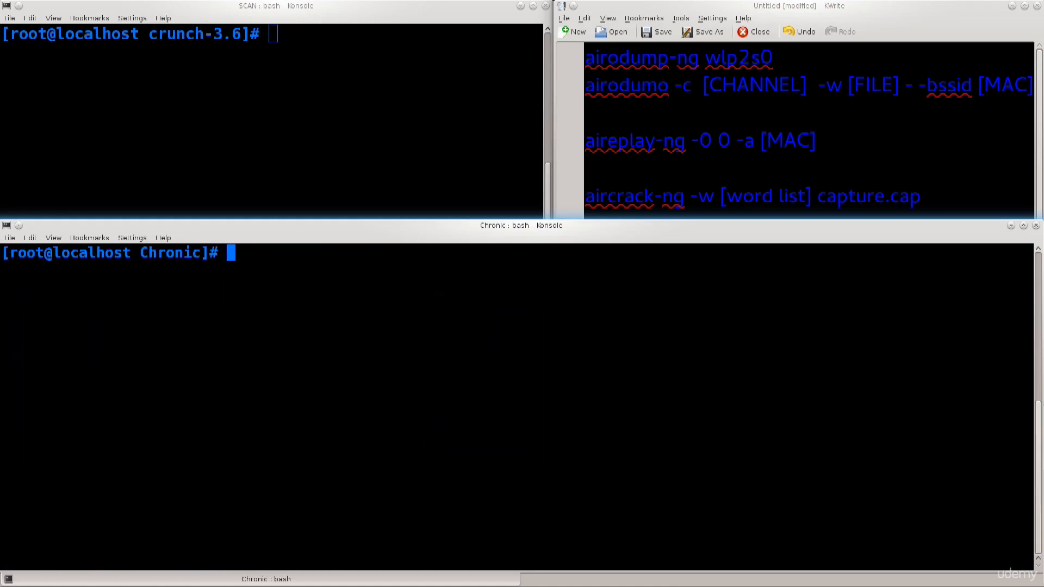
Start the airodump-ng scan on wlp2s0 to list nearby WPA2 networks and clients
key("Return")
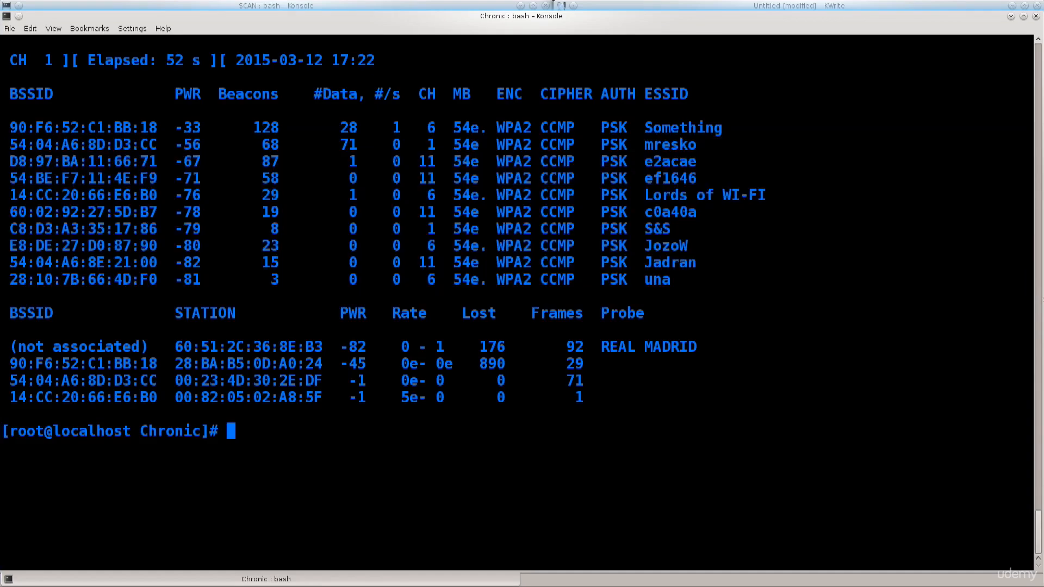
double_click(666, 246)
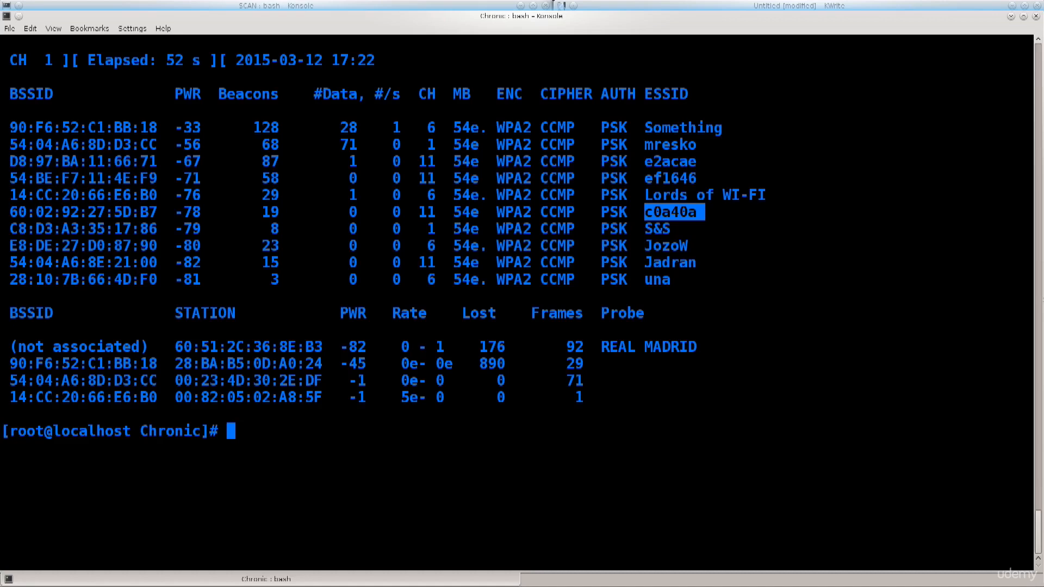
left_click(663, 93)
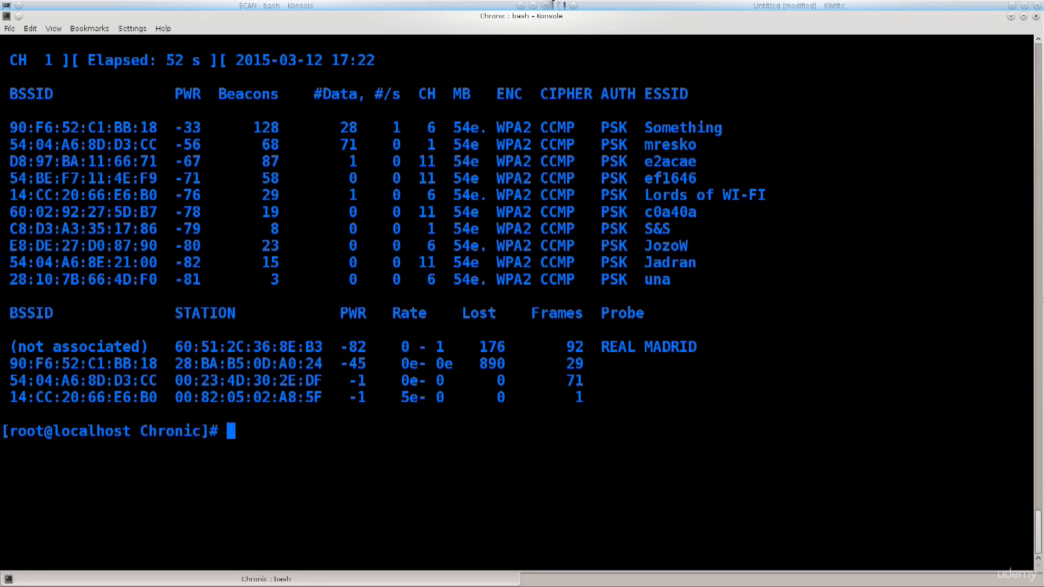
double_click(668, 161)
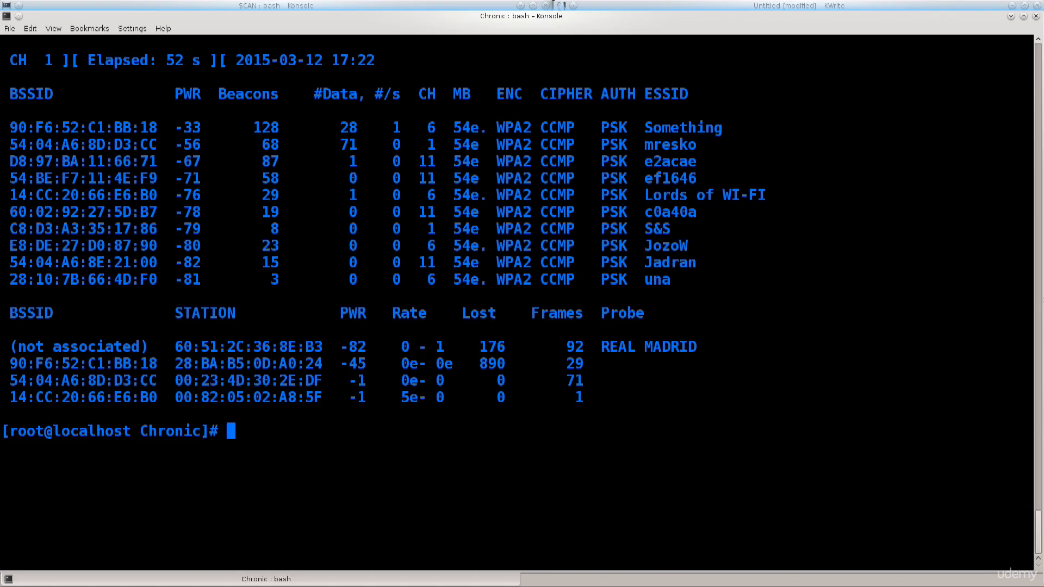
type("clear")
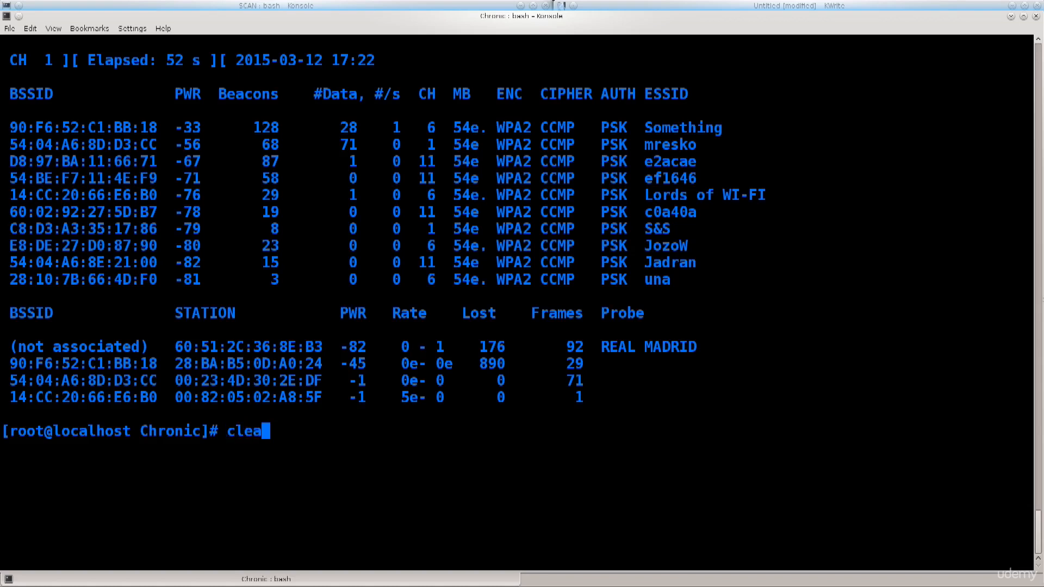